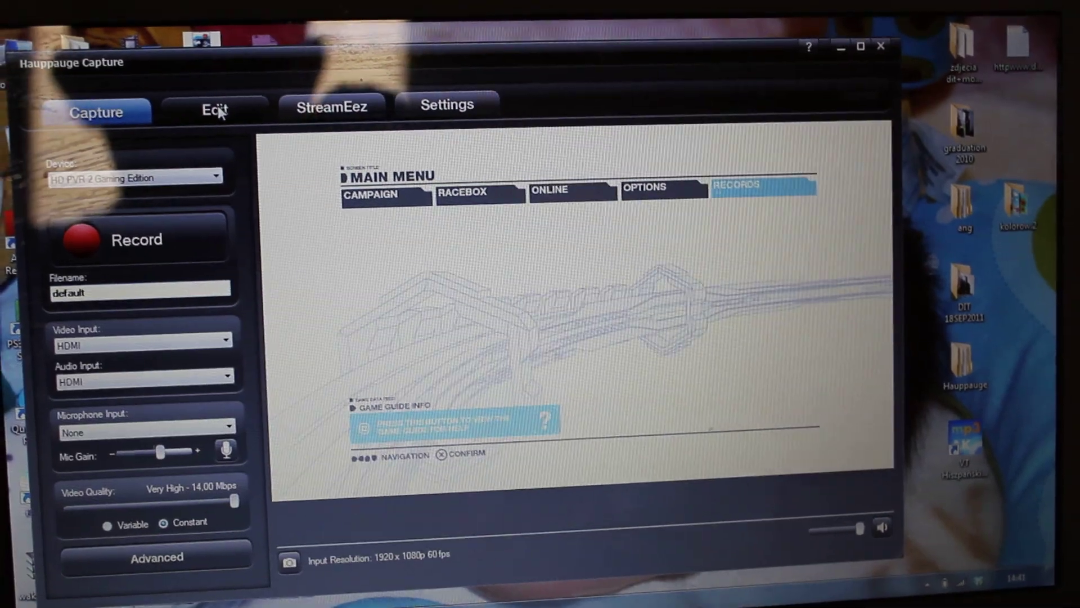
Switch Hauppauge Capture from the live Capture preview to the Edit view with recordings list.
left_click(215, 108)
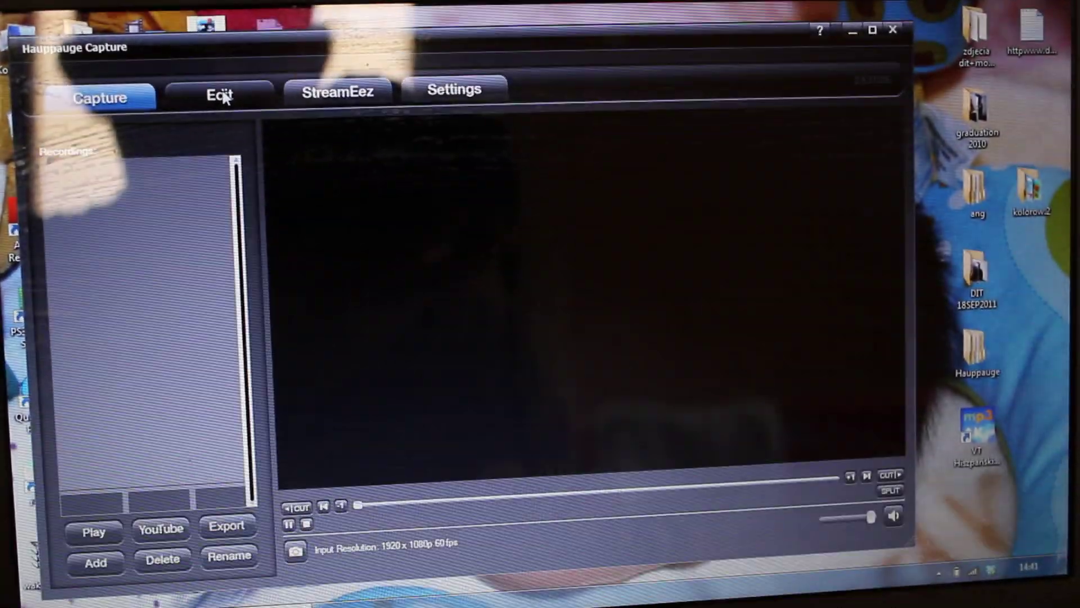